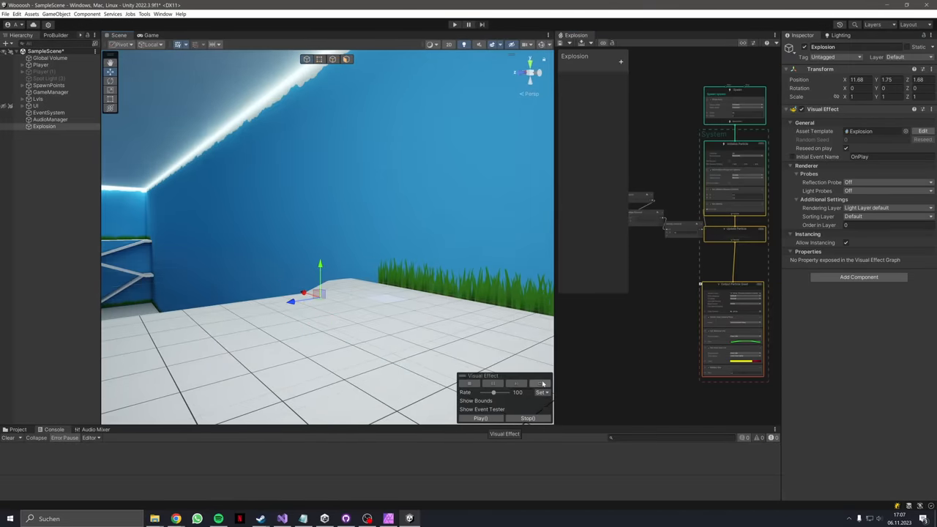
Play the Explosion visual effect from the scene overlay to preview it
left_click(478, 418)
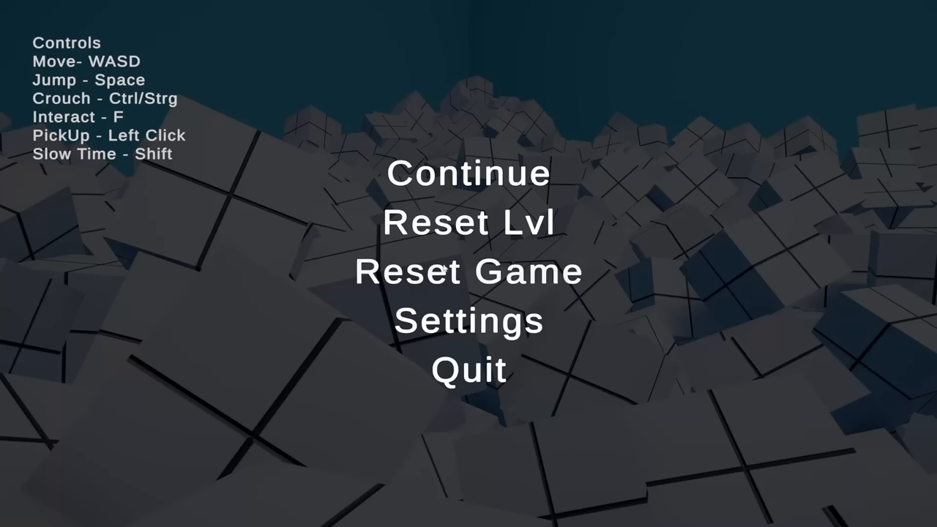
Choose Continue in the pause menu to resume playing the game
left_click(467, 174)
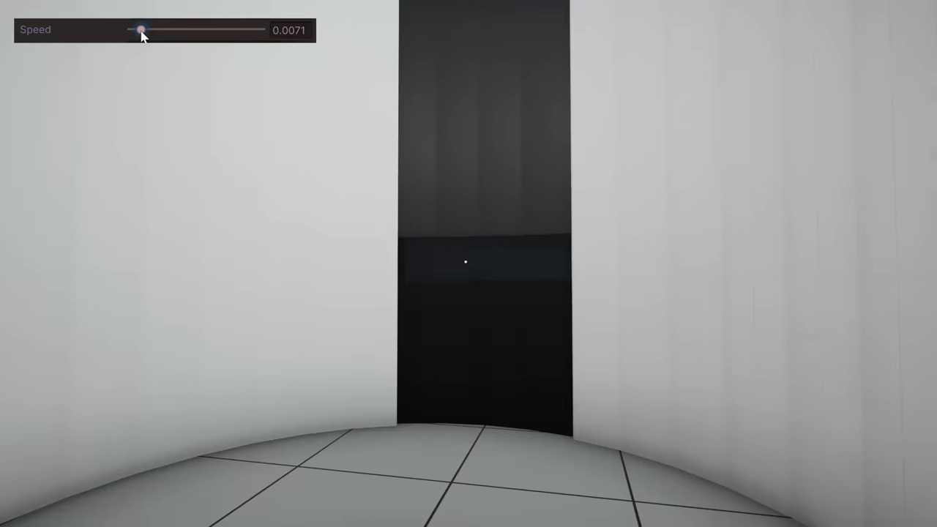
Drag the debug overlay Speed slider to about 0.0209
left_click_drag(141, 30, 159, 30)
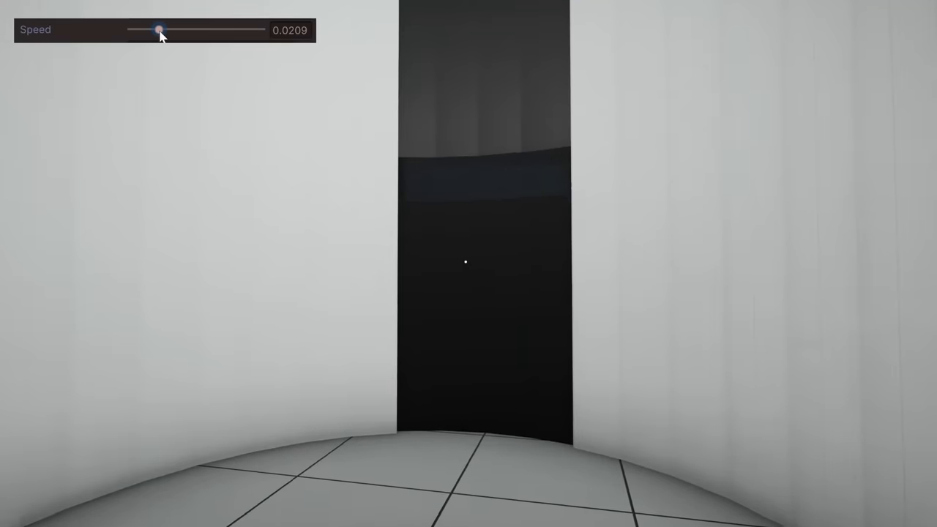
left_click_drag(160, 30, 181, 30)
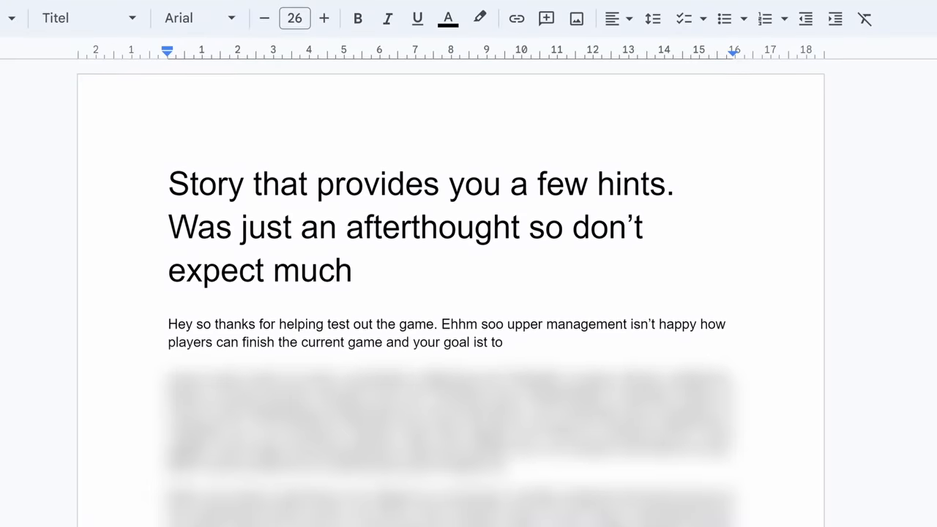
Scroll through the opening paragraph of the hint story document
scroll("down", 3)
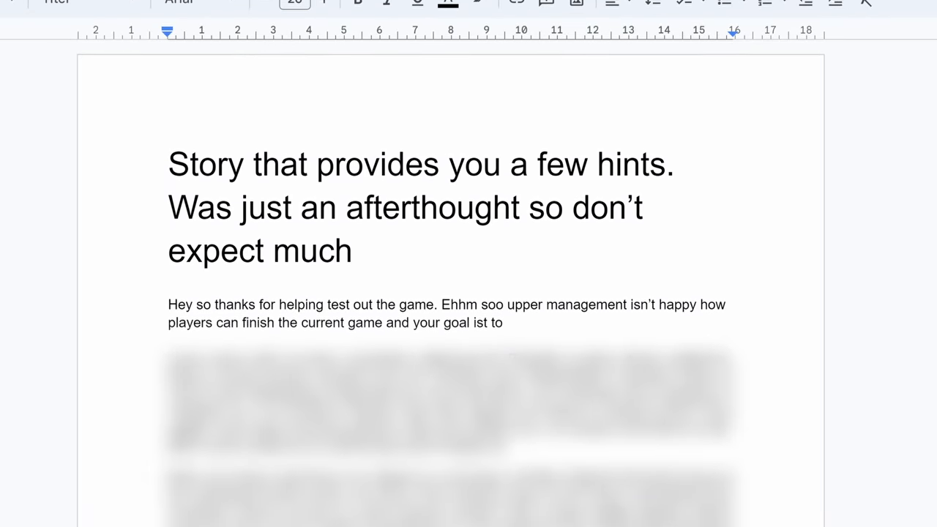